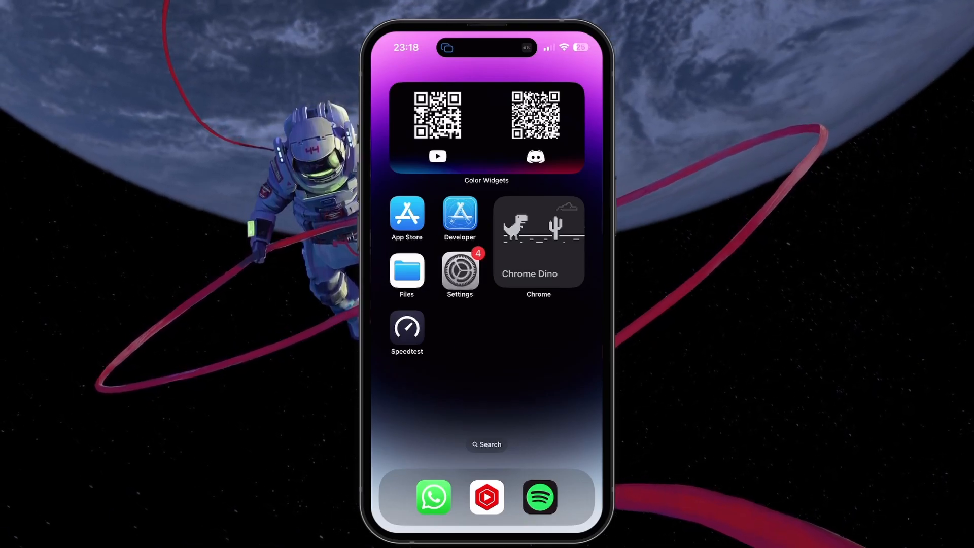
# Open Settings from the home screen to reach the Bluetooth device list
pyautogui.click(460, 275)
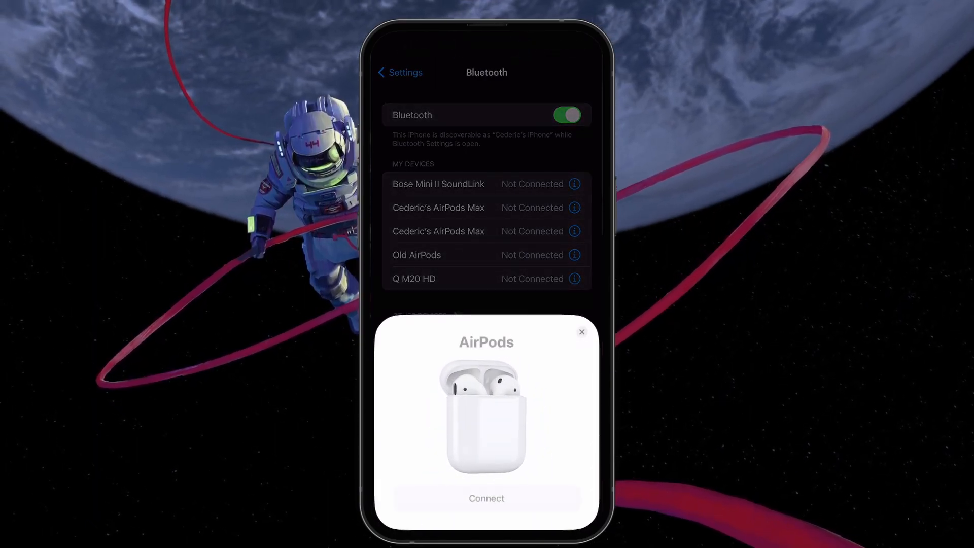
# Connect Old AirPods and dismiss the battery card showing 90% buds, 92% case
pyautogui.click(487, 498)
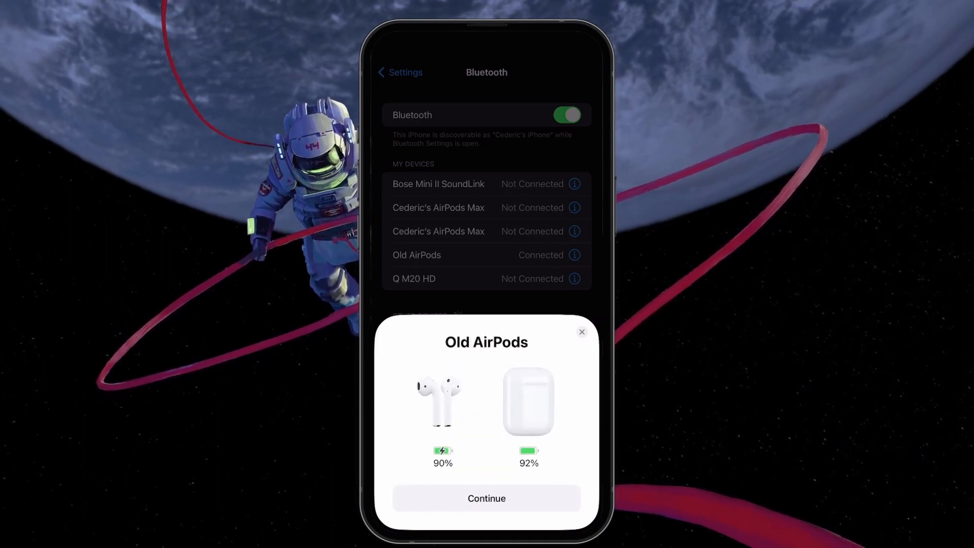
pyautogui.click(581, 332)
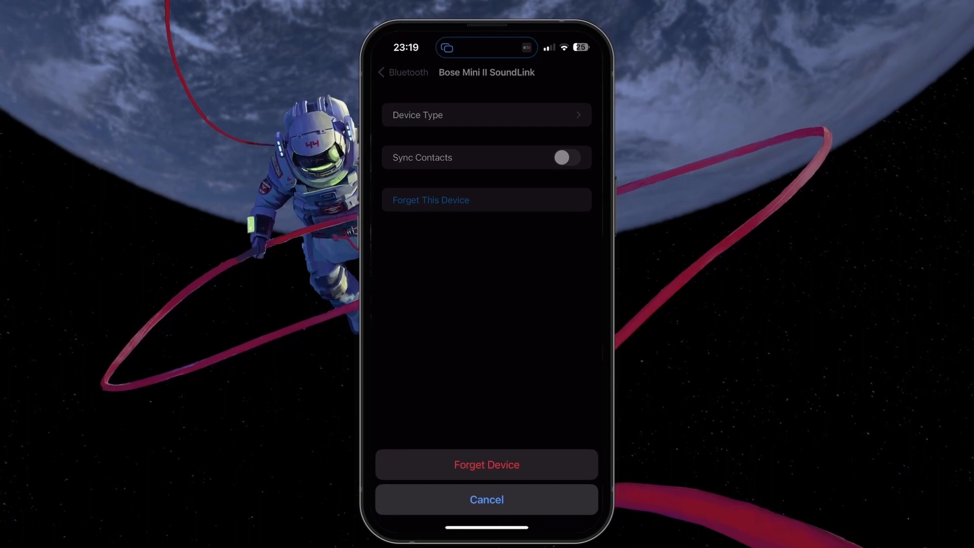
# Confirm Forget Device for the Bose Mini II SoundLink speaker
pyautogui.click(486, 464)
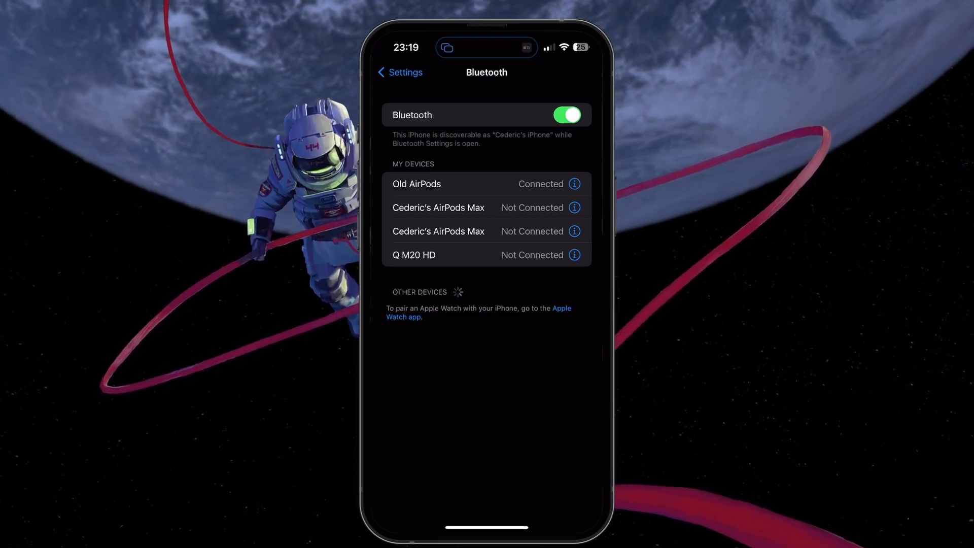
# Return to the main Settings list and open General > Software Update
pyautogui.click(400, 72)
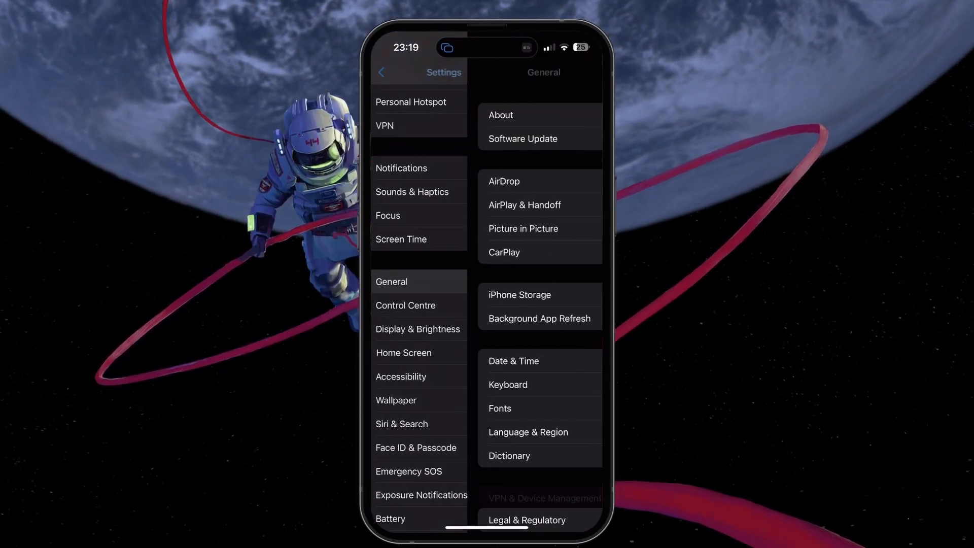
pyautogui.click(523, 138)
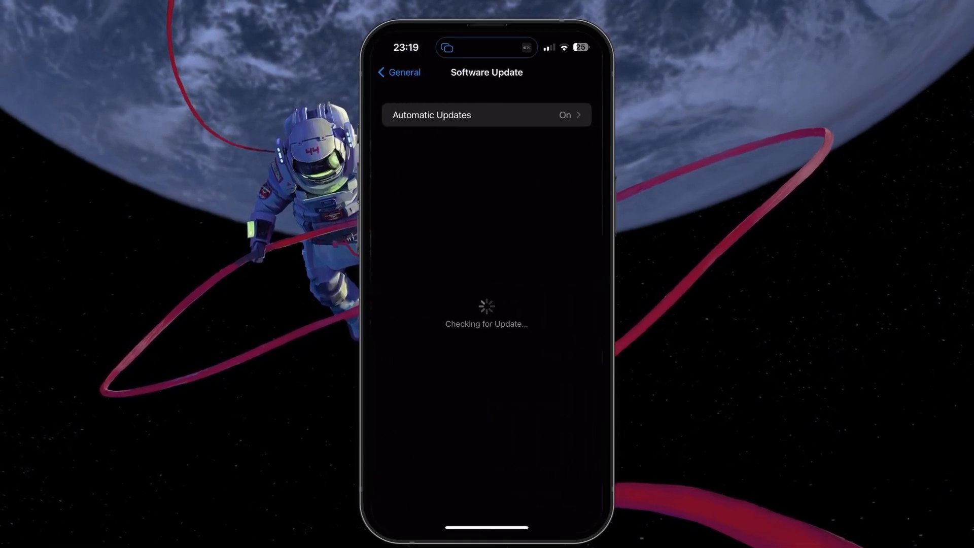